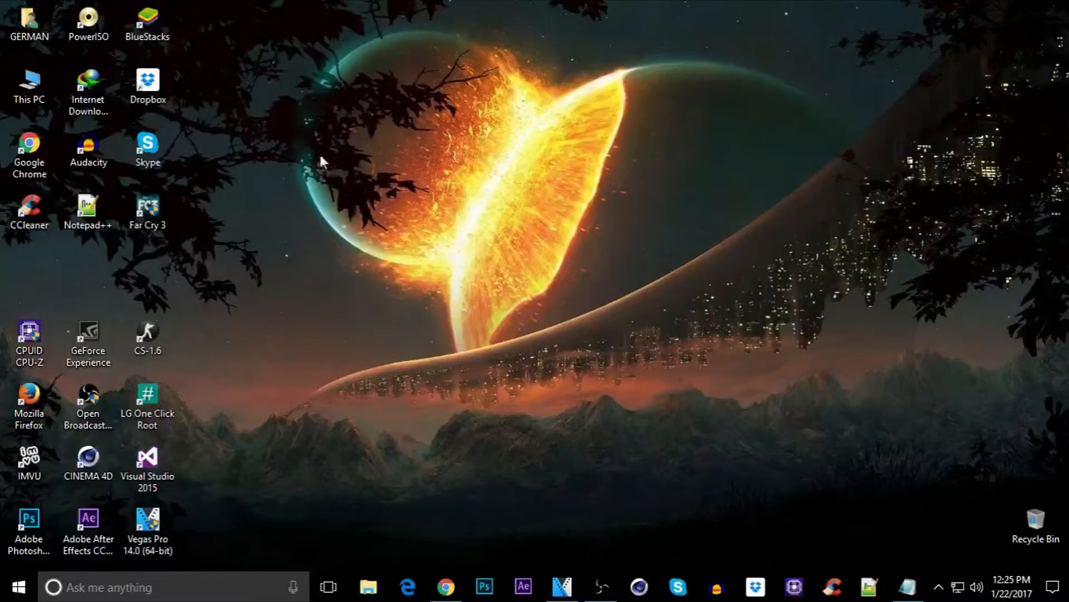
{"action": "mouse_move", "coordinate": [563, 566]}
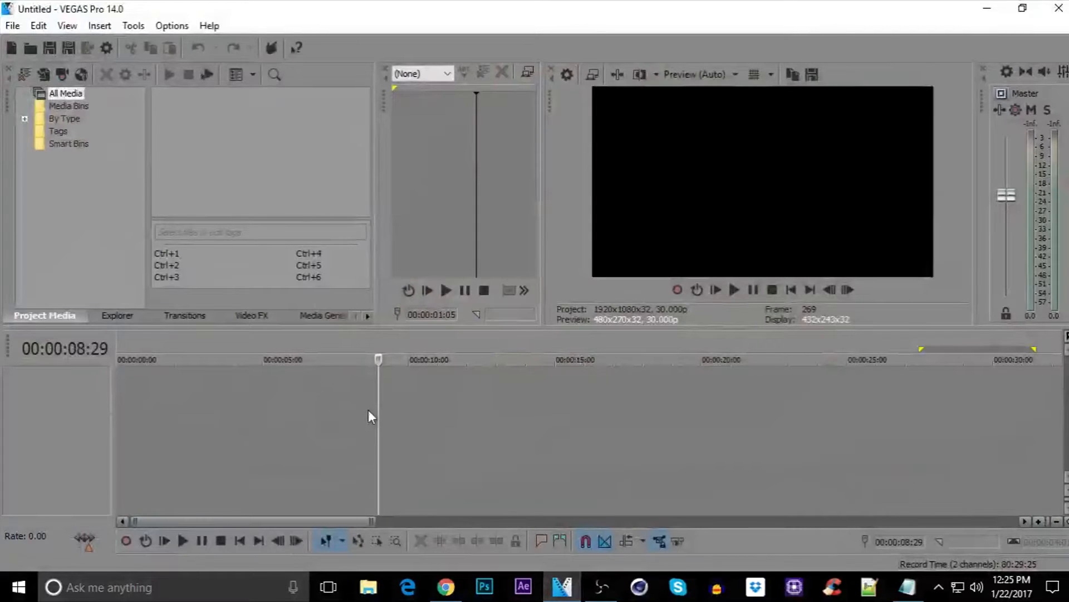
{"action": "mouse_move", "coordinate": [371, 331]}
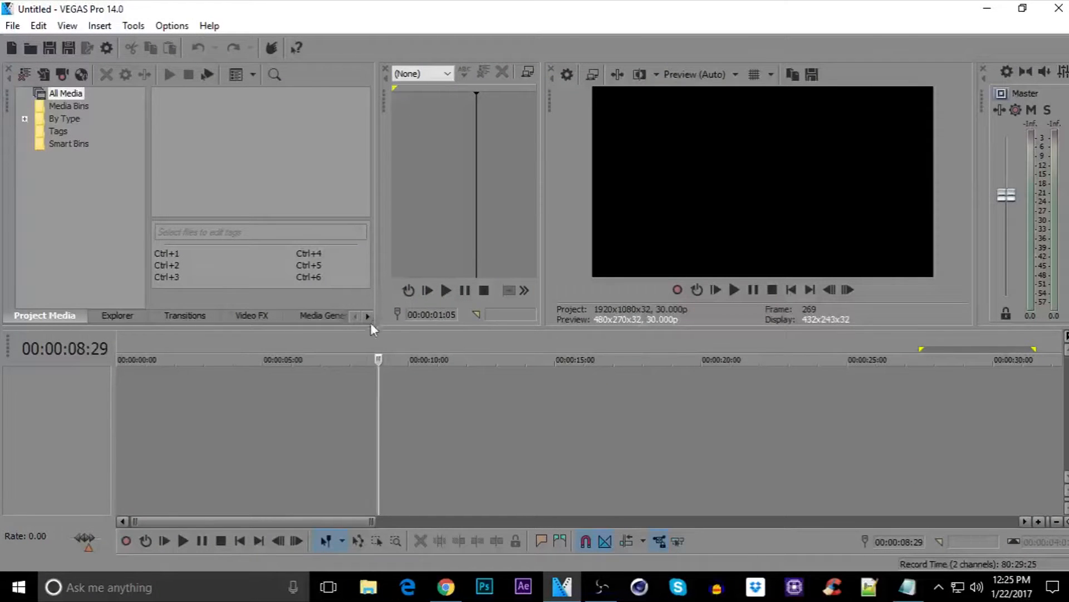
- Import example.mp4 and drag it onto the timeline as video and audio tracks
{"action": "left_click", "coordinate": [12, 25]}
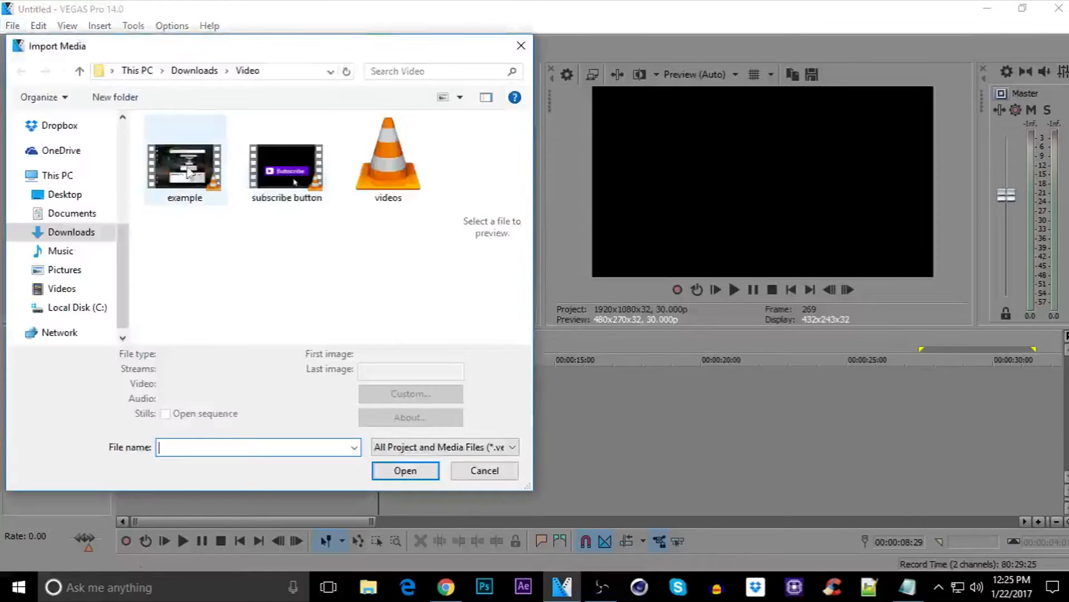
{"action": "double_click", "coordinate": [184, 163]}
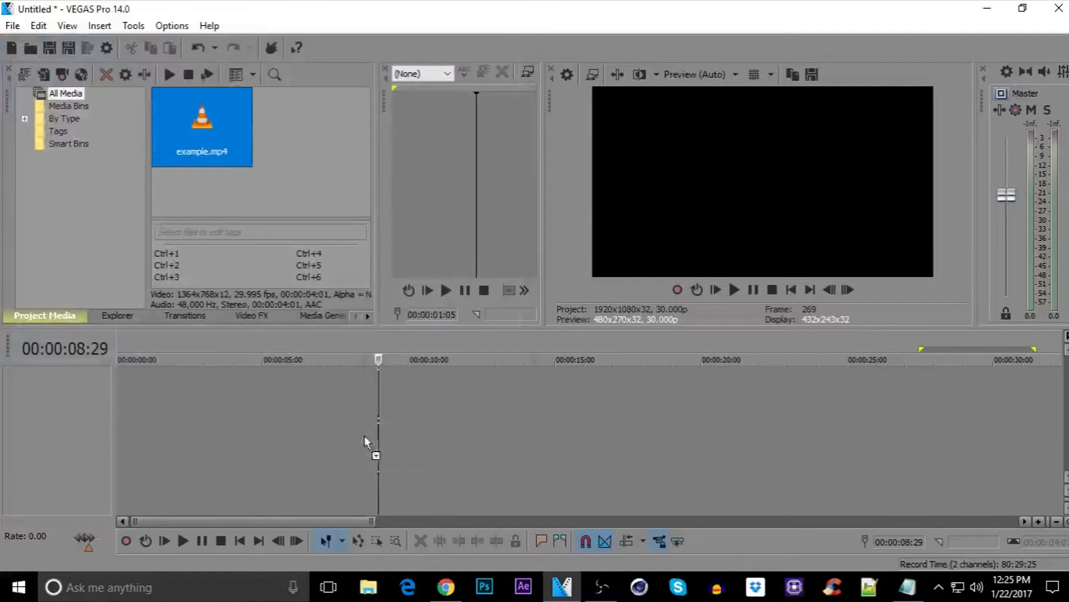
{"action": "left_click_drag", "start_coordinate": [201, 126], "coordinate": [437, 392]}
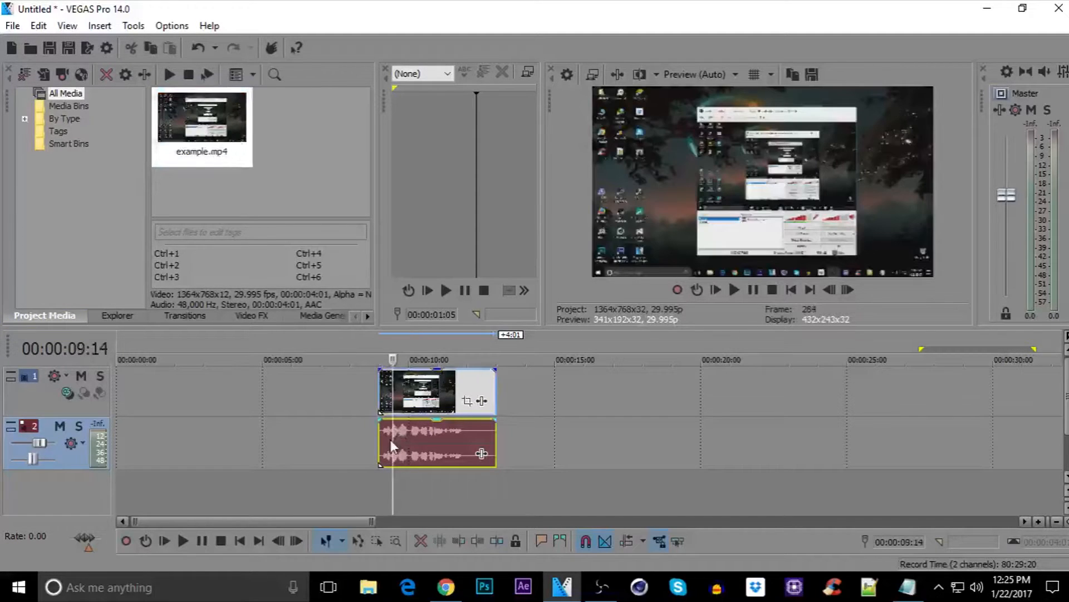
- Play and stop the timeline preview of the example clip
{"action": "left_click", "coordinate": [183, 541]}
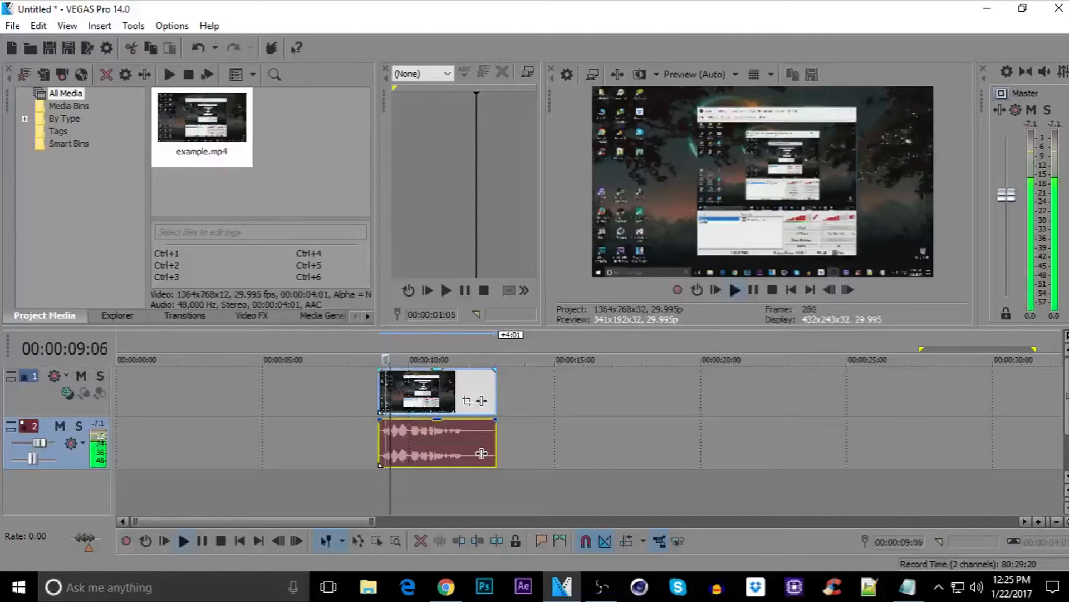
{"action": "left_click", "coordinate": [183, 540]}
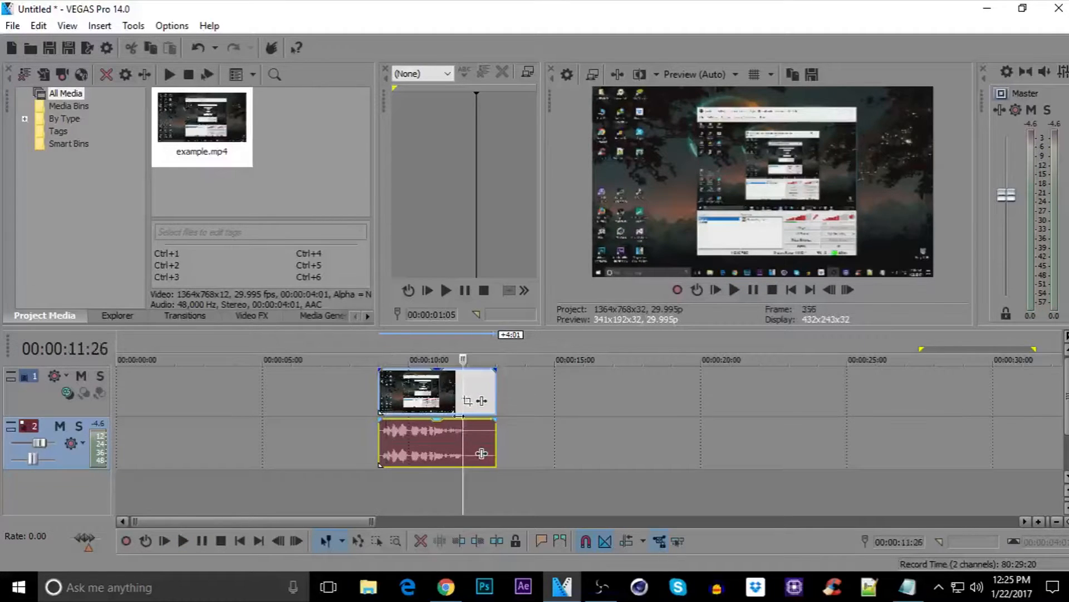
{"action": "left_click", "coordinate": [183, 541]}
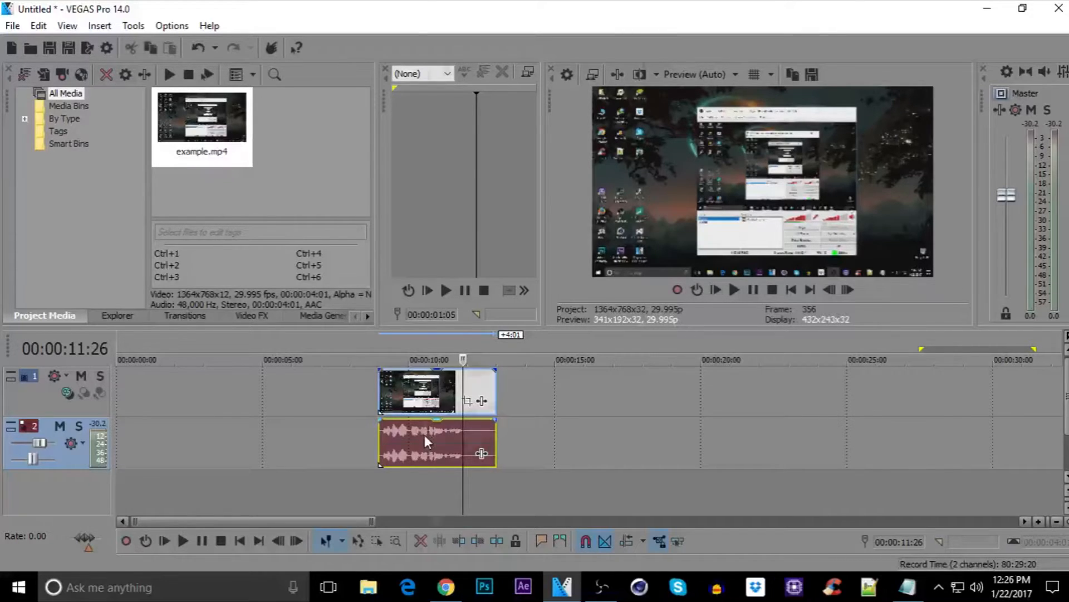
{"action": "right_click", "coordinate": [419, 434]}
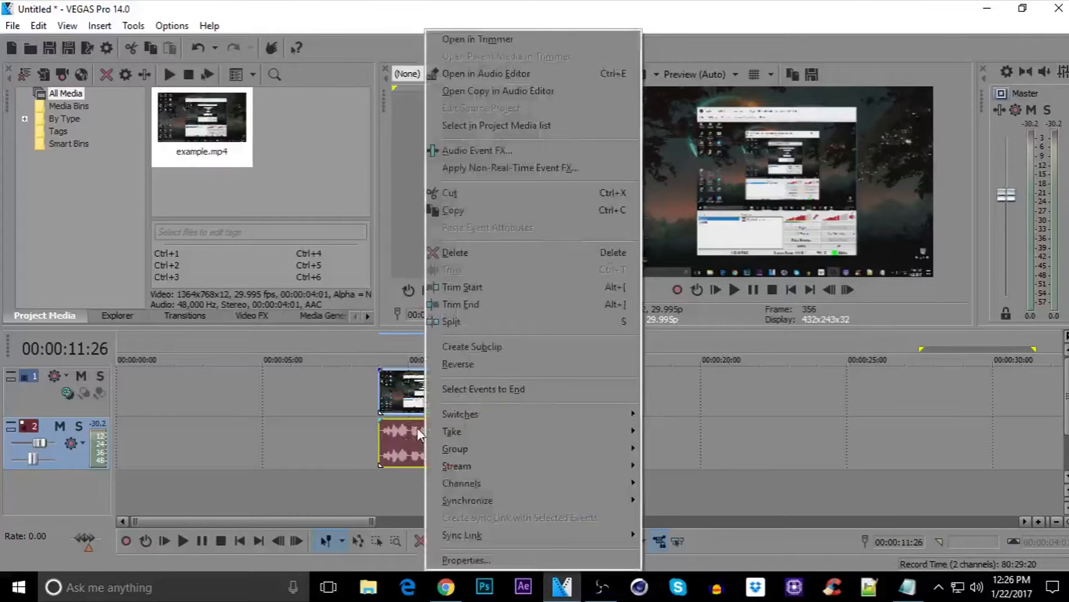
{"action": "mouse_move", "coordinate": [498, 91]}
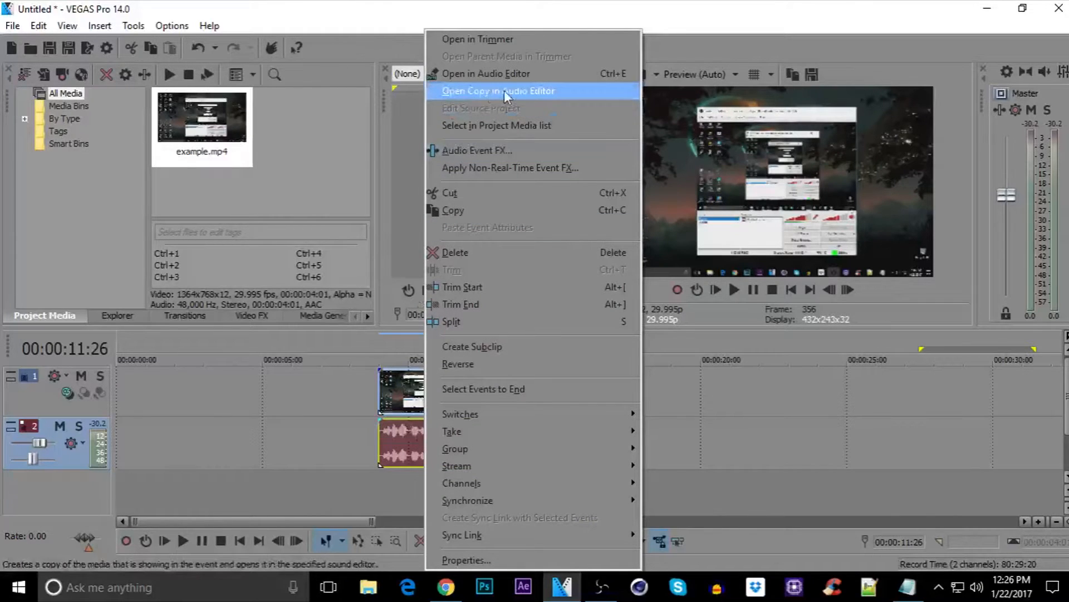
{"action": "mouse_move", "coordinate": [392, 429]}
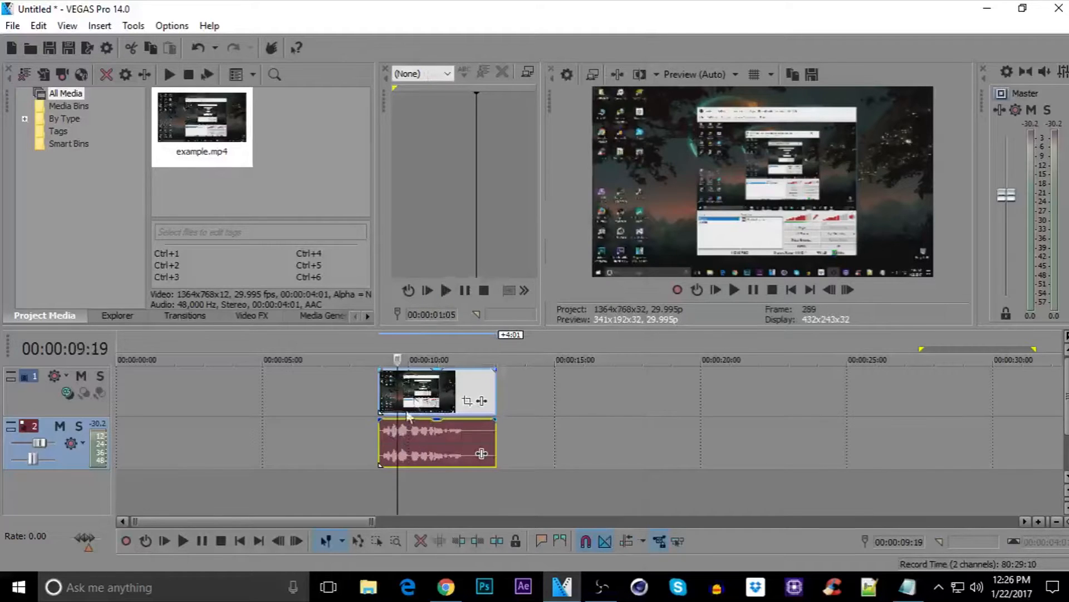
- Verify in Preferences' Audio tab that the preferred audio editor is audacity.exe, then confirm
{"action": "left_click", "coordinate": [171, 25]}
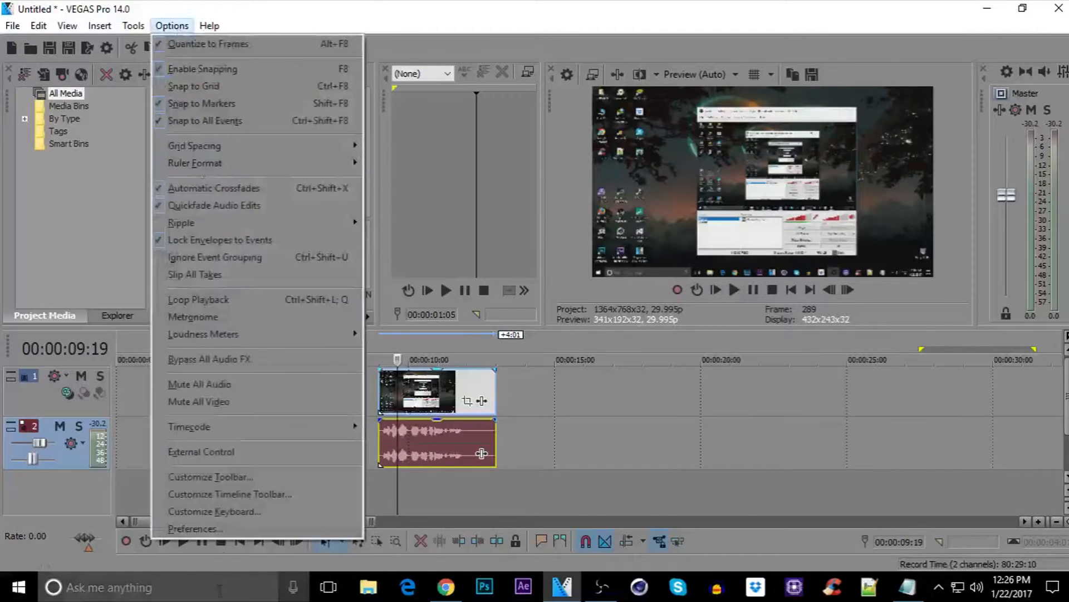
{"action": "left_click", "coordinate": [194, 528]}
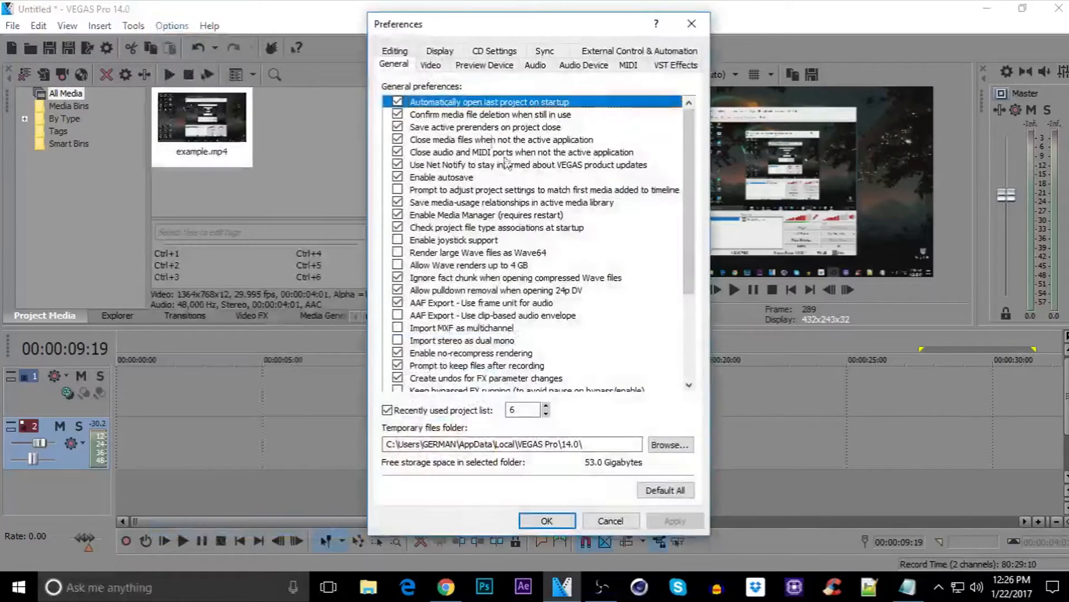
{"action": "left_click", "coordinate": [535, 65]}
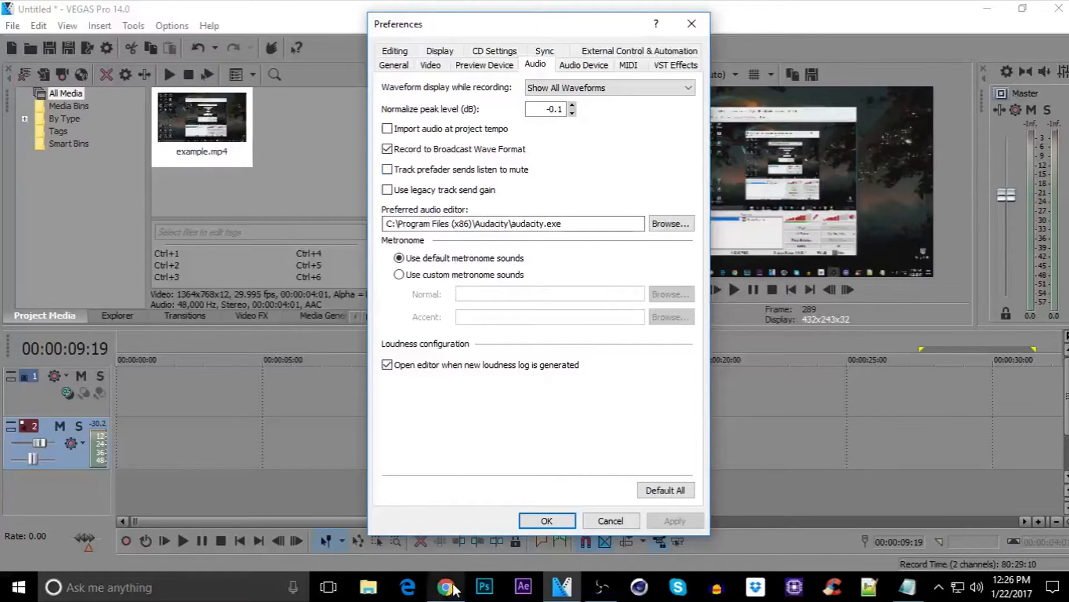
{"action": "left_click", "coordinate": [446, 586]}
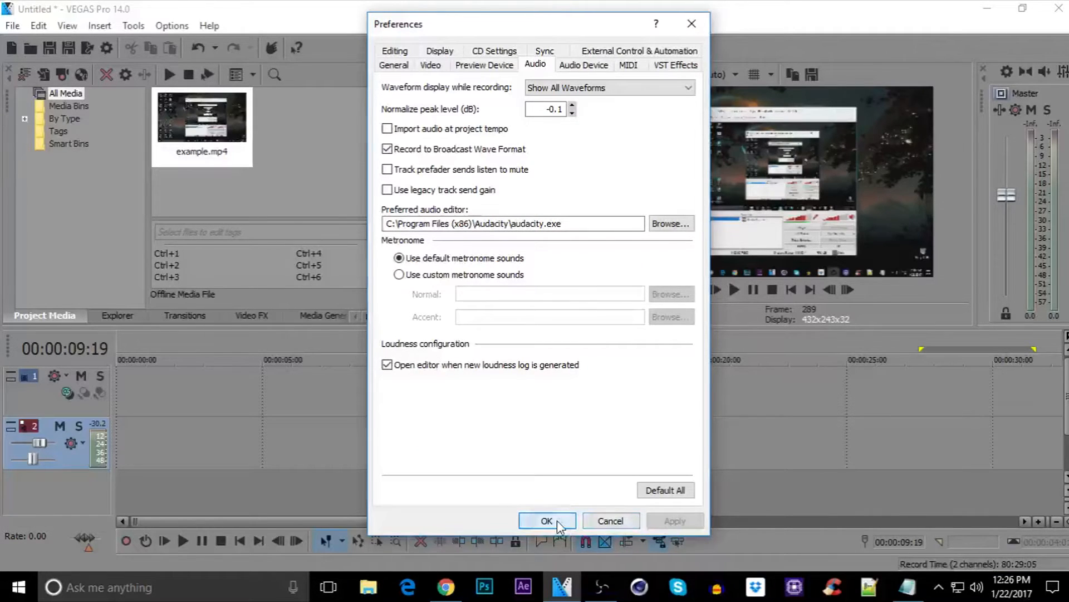
{"action": "left_click", "coordinate": [546, 520]}
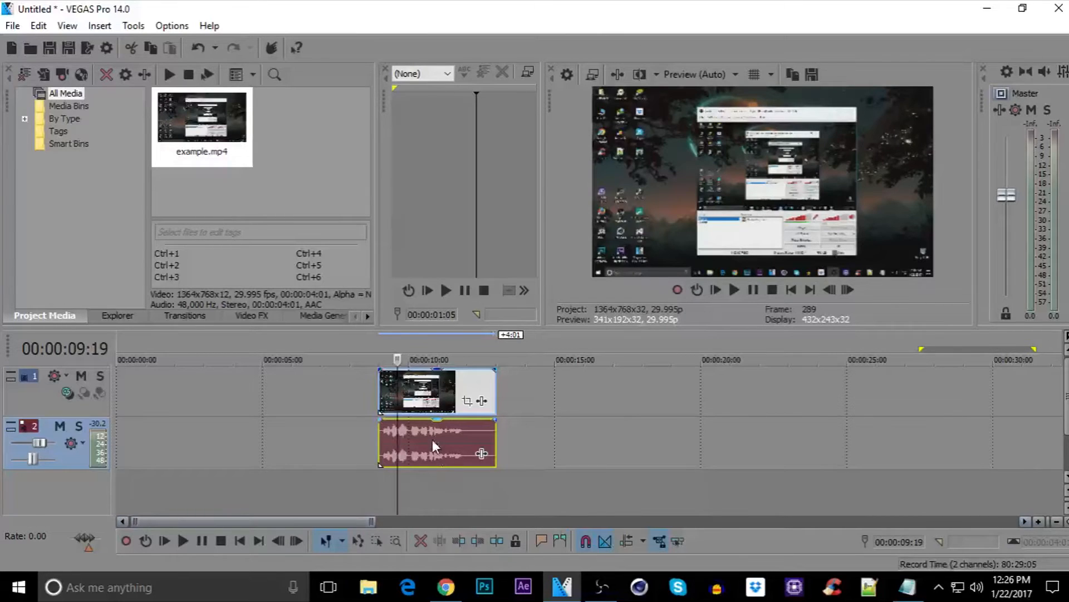
- Open a copy of the clip's audio event in Audacity via Open Copy in Audio Editor
{"action": "right_click", "coordinate": [437, 443]}
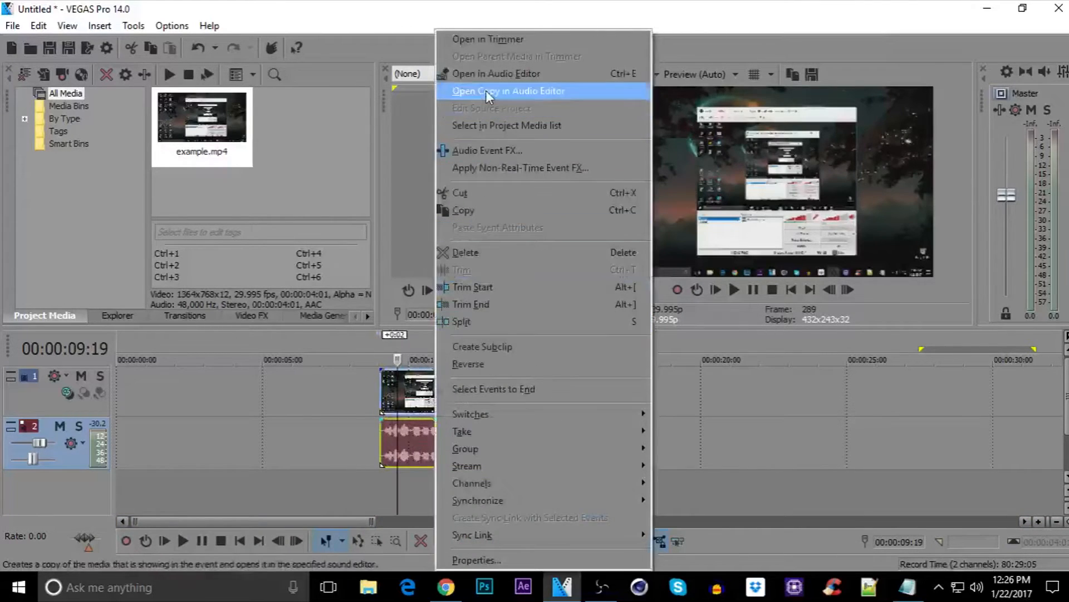
{"action": "left_click", "coordinate": [508, 91]}
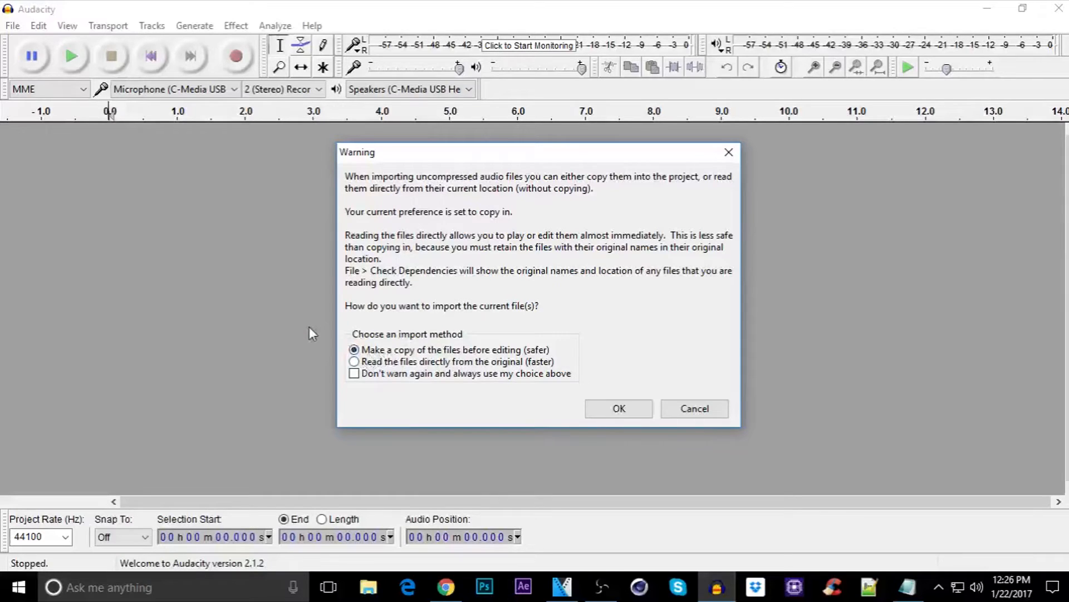
- Accept the audio copy, capture a noise profile, and apply Noise Reduction to the recording
{"action": "left_click", "coordinate": [617, 408]}
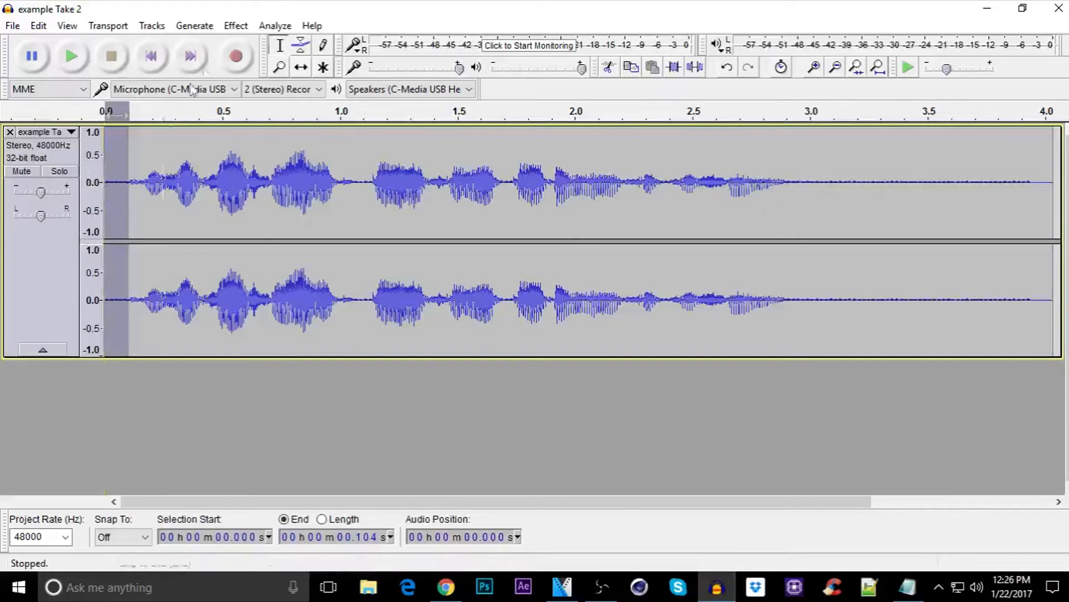
{"action": "left_click", "coordinate": [235, 25]}
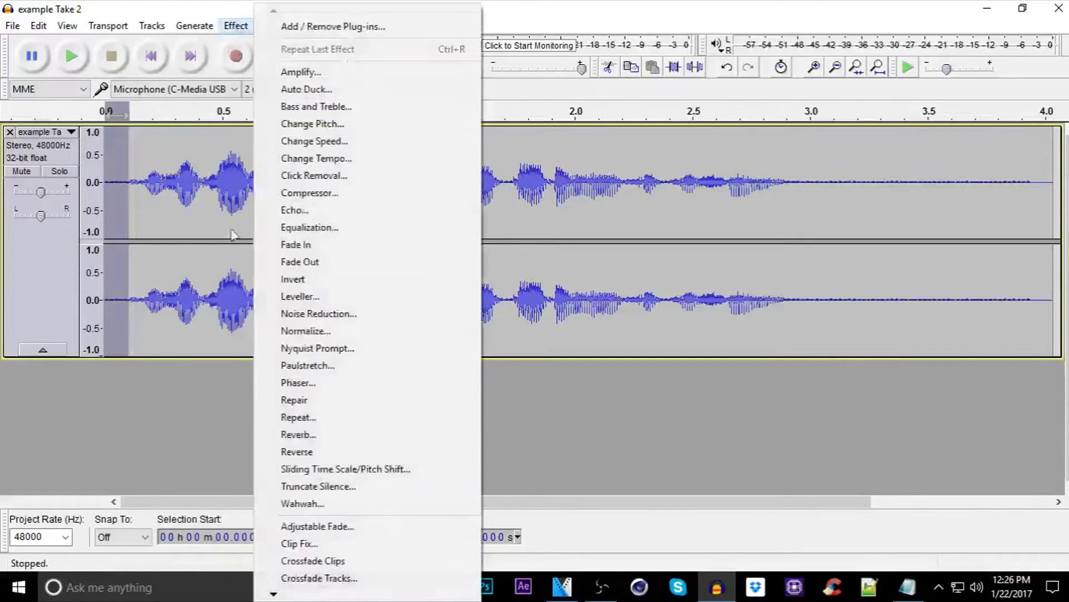
{"action": "left_click", "coordinate": [318, 313]}
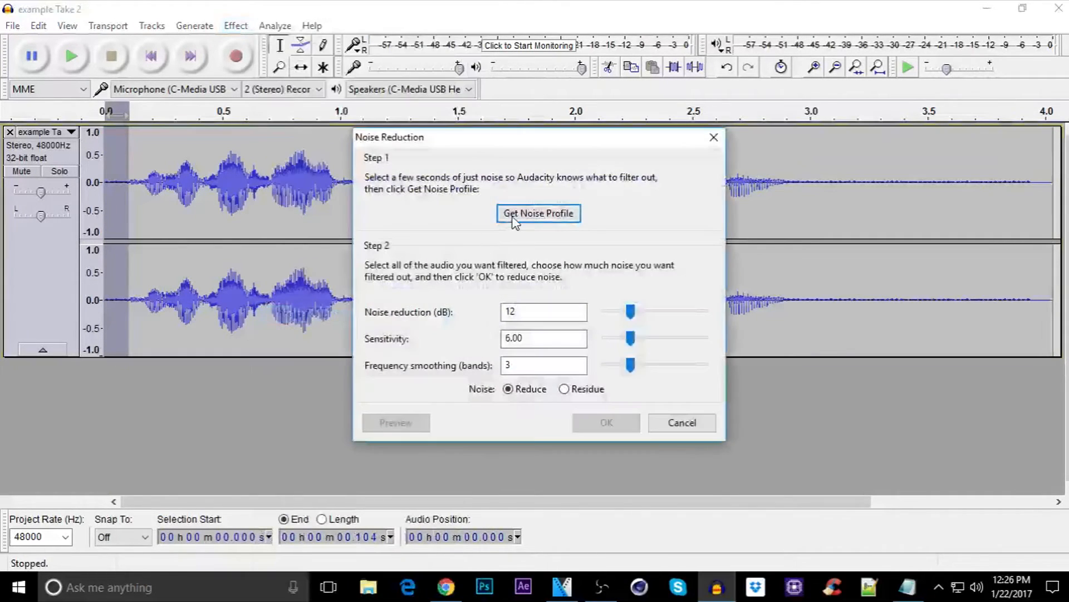
{"action": "left_click", "coordinate": [538, 213]}
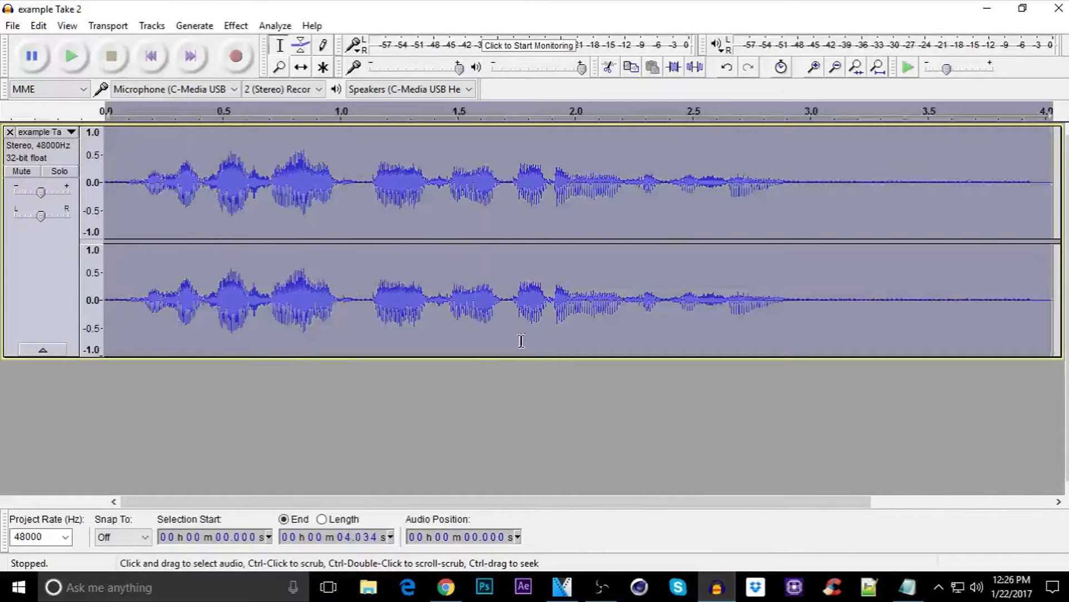
{"action": "left_click", "coordinate": [235, 25]}
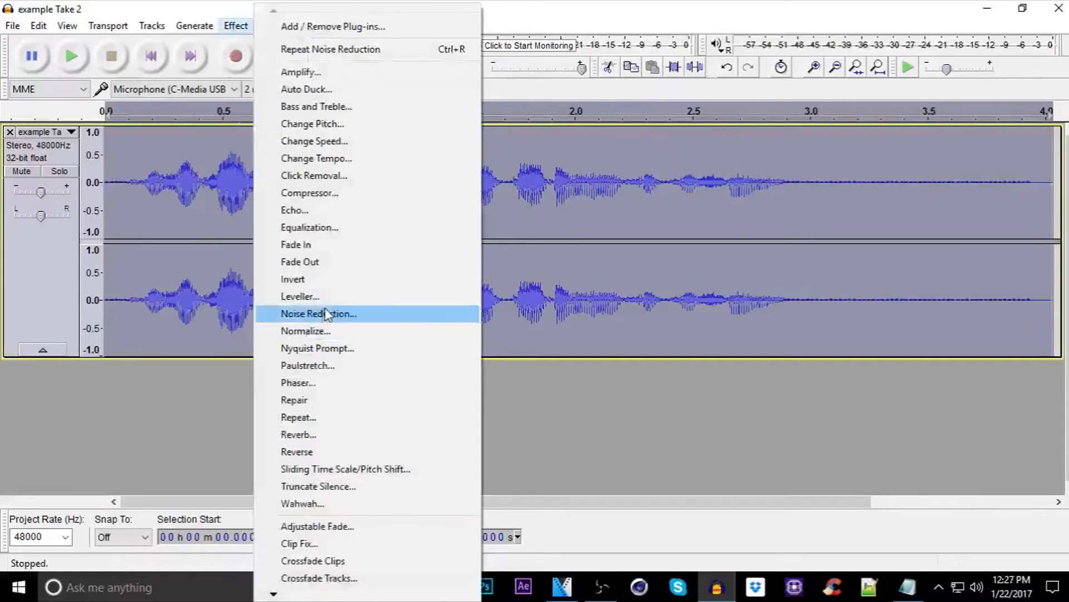
{"action": "left_click", "coordinate": [319, 313]}
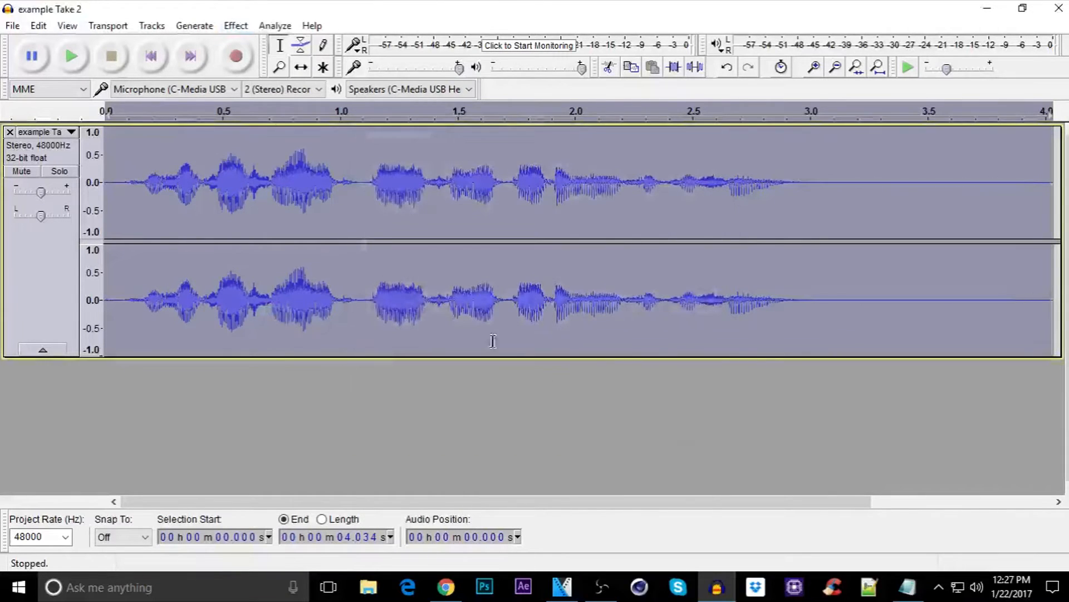
- Normalize the recording, then apply Equalization with the Bass Boost curve
{"action": "left_click", "coordinate": [235, 26]}
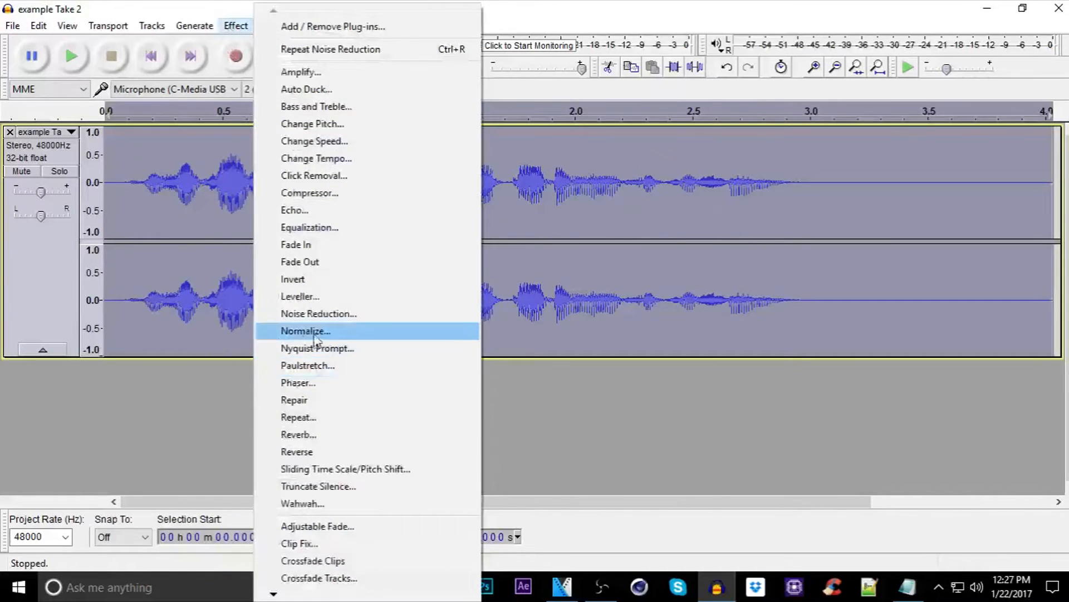
{"action": "left_click", "coordinate": [305, 330]}
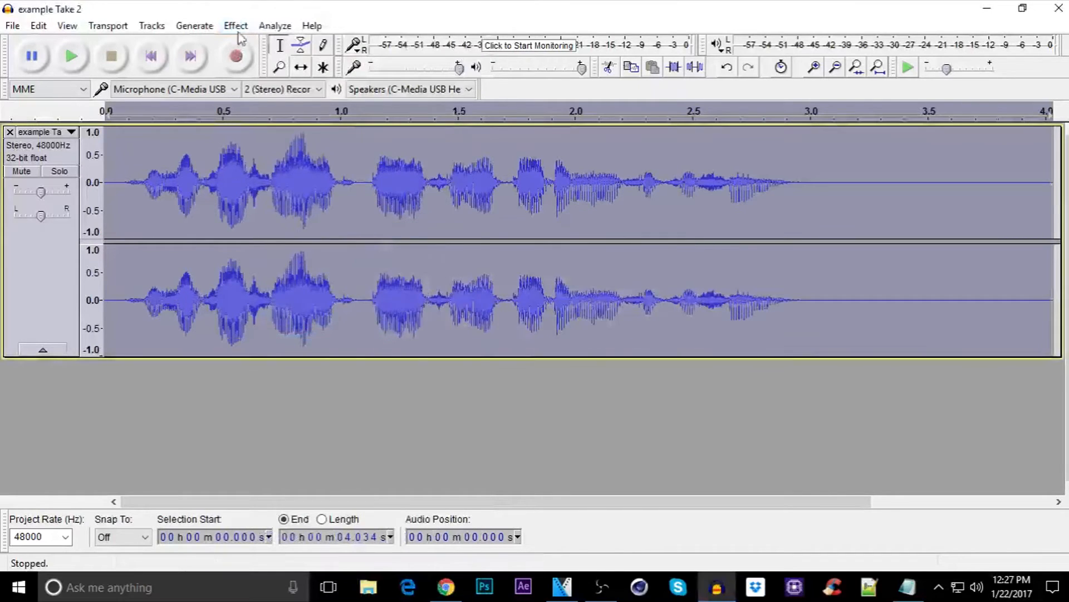
{"action": "left_click", "coordinate": [235, 25]}
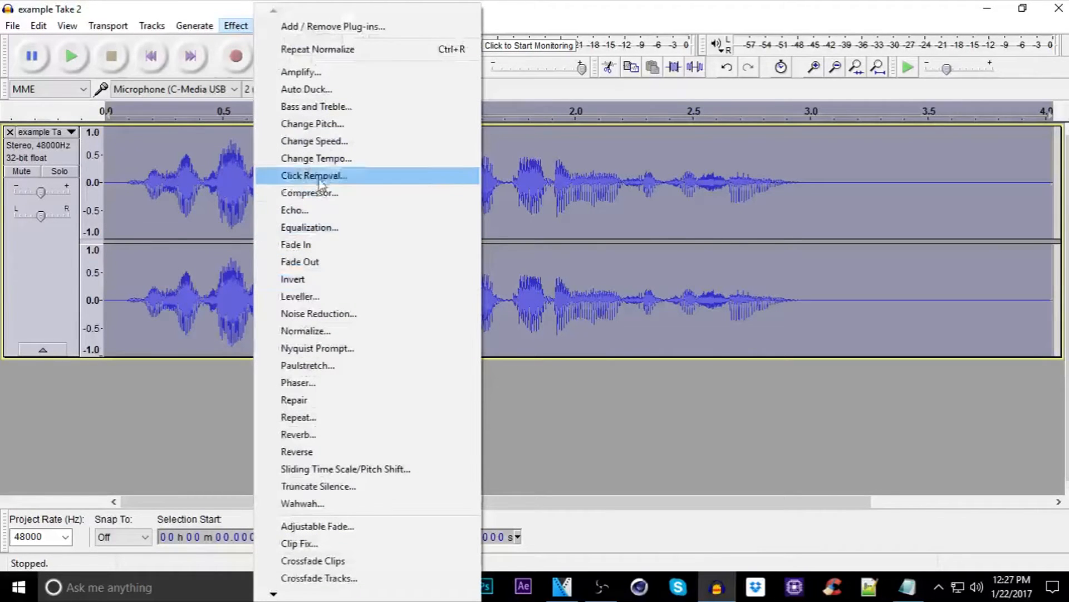
{"action": "mouse_move", "coordinate": [334, 228]}
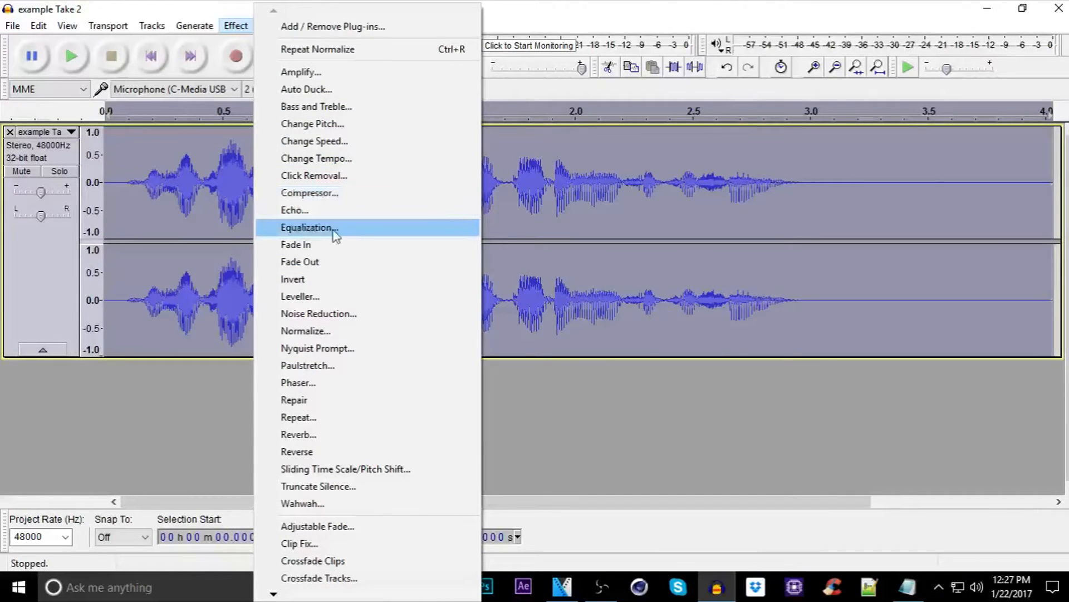
{"action": "left_click", "coordinate": [308, 227]}
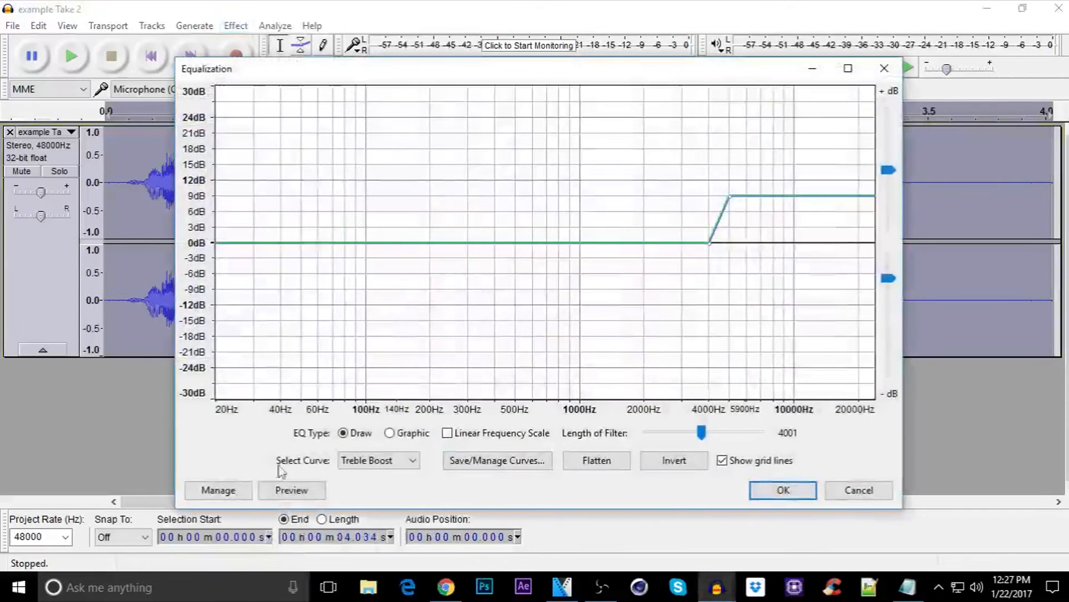
{"action": "left_click", "coordinate": [378, 460]}
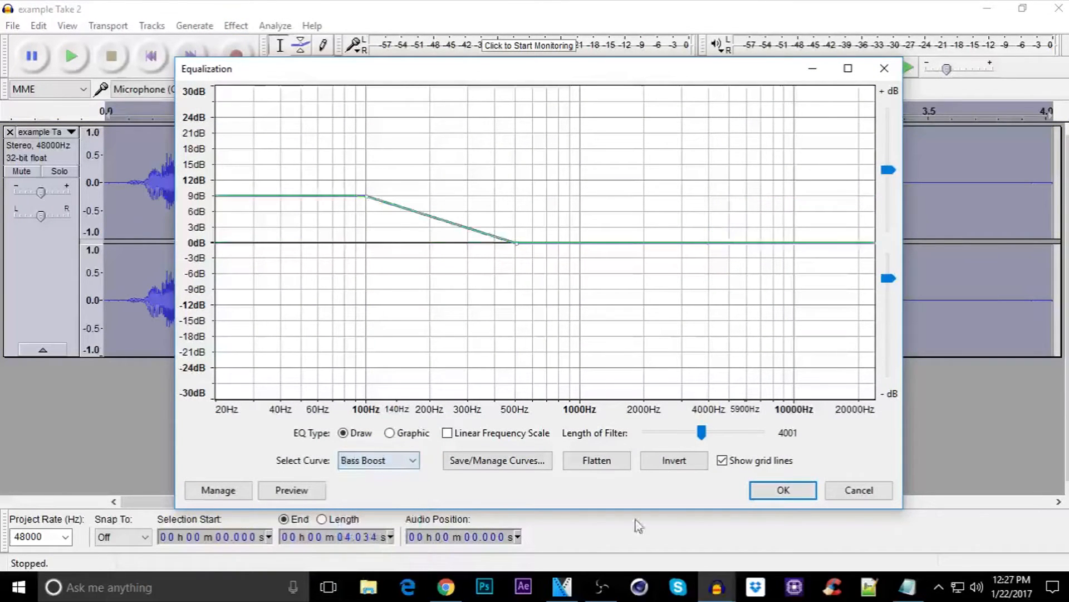
{"action": "left_click", "coordinate": [782, 490]}
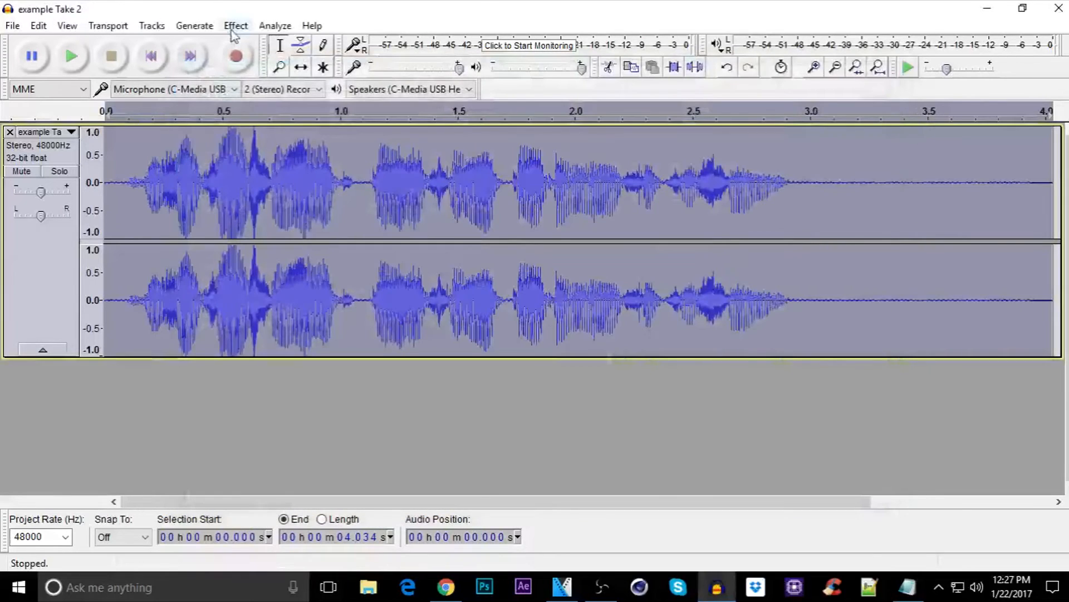
{"action": "left_click", "coordinate": [235, 25]}
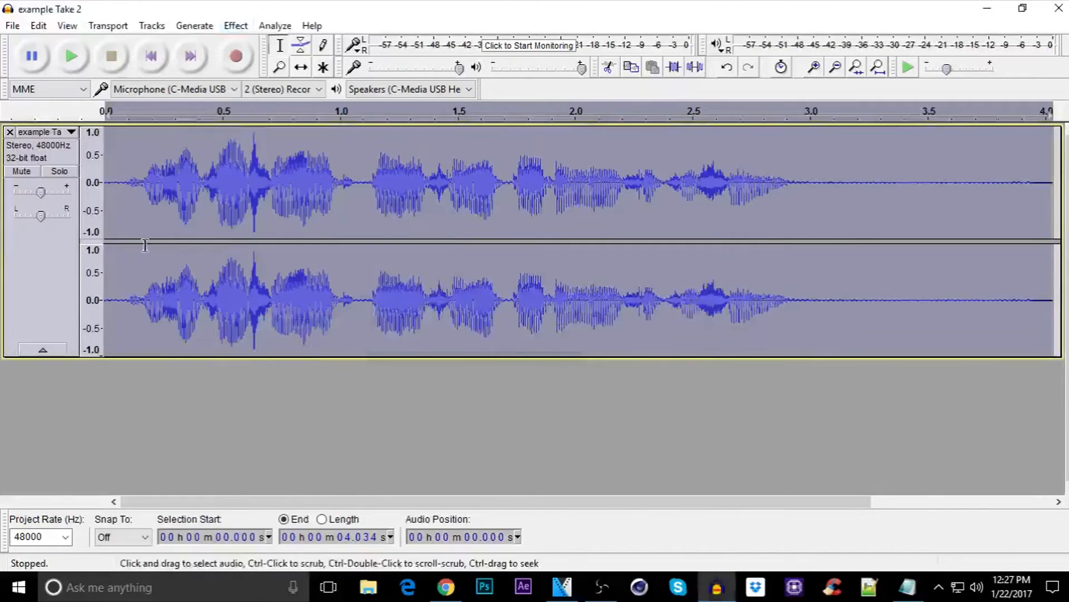
{"action": "left_click", "coordinate": [128, 246]}
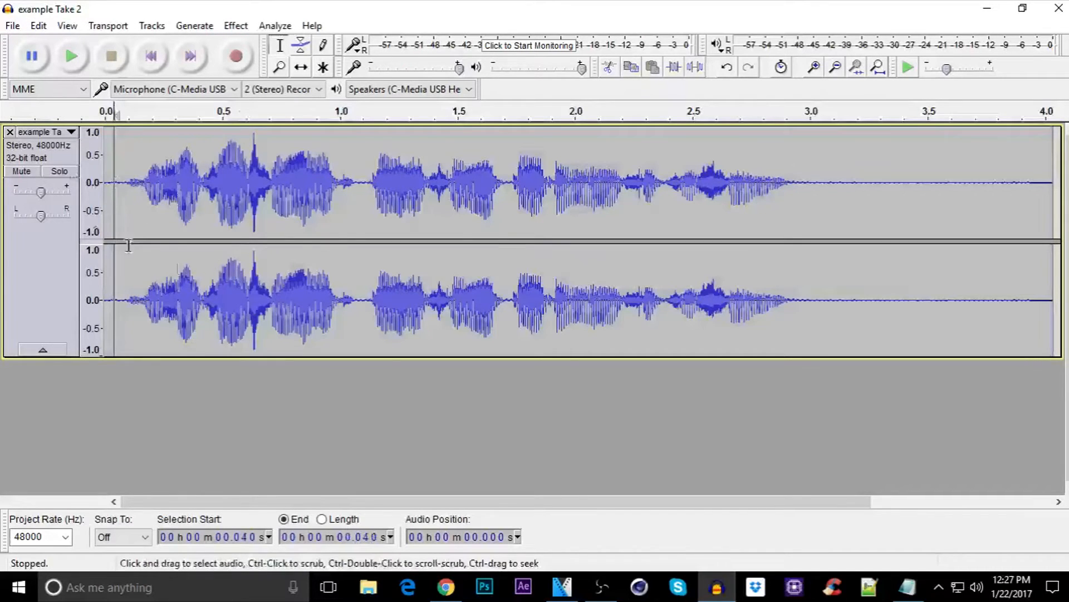
{"action": "left_click", "coordinate": [71, 55]}
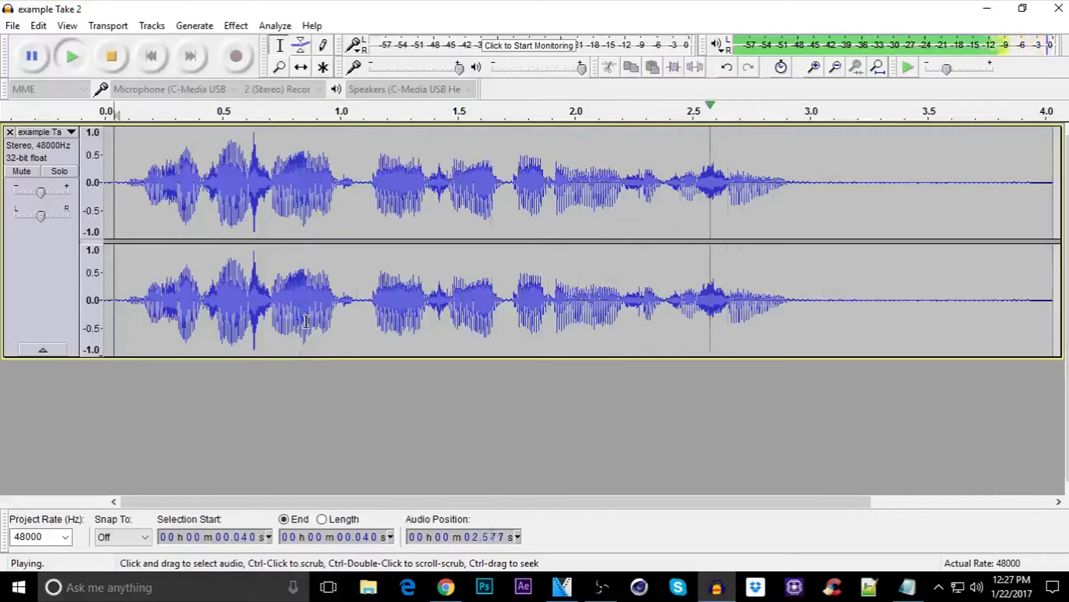
{"action": "left_click", "coordinate": [110, 56]}
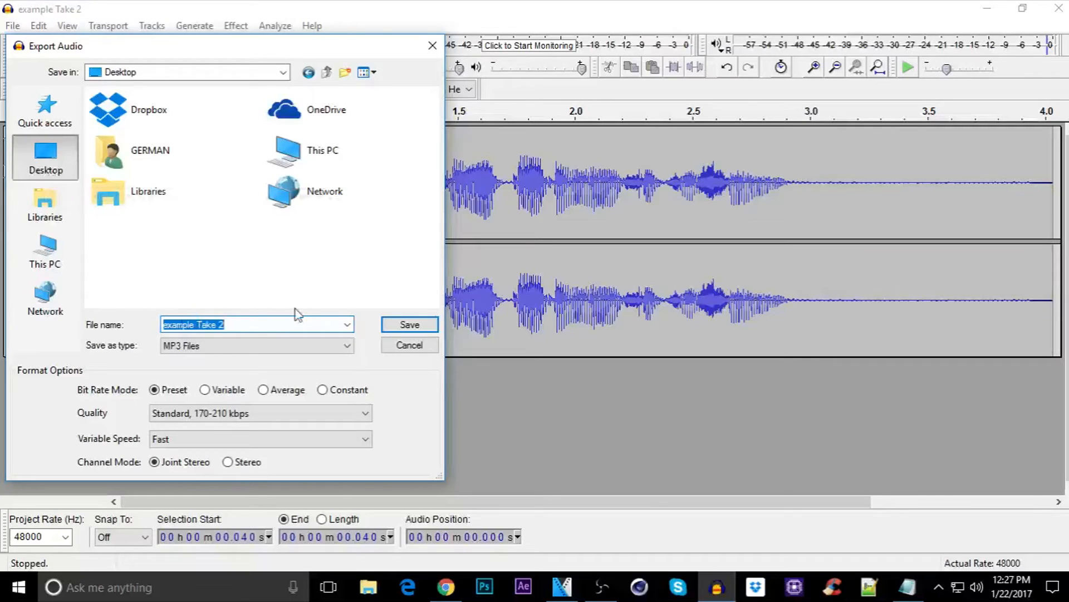
- Save the MP3 export to the Desktop and confirm Edit Metadata without tags
{"action": "left_click", "coordinate": [409, 325]}
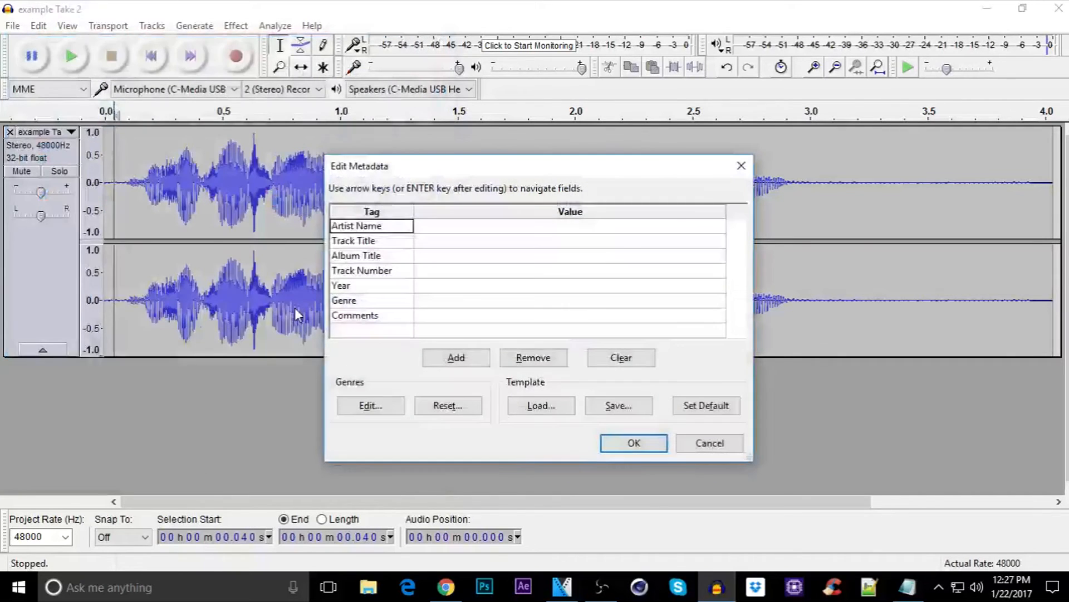
{"action": "left_click", "coordinate": [632, 443]}
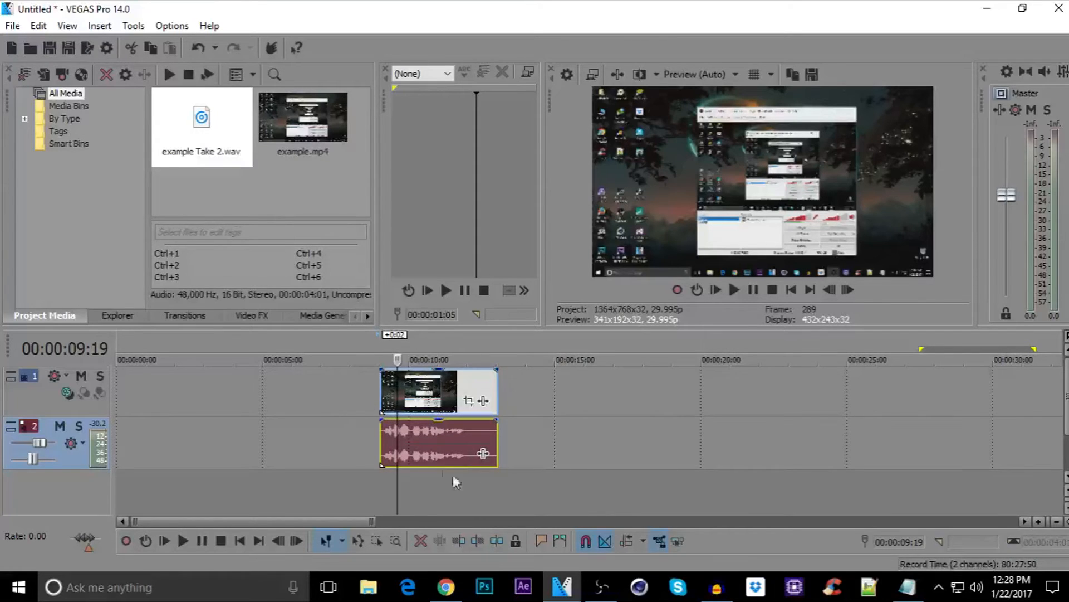
- Ungroup the audio event from the video clip so it can be removed
{"action": "right_click", "coordinate": [410, 440]}
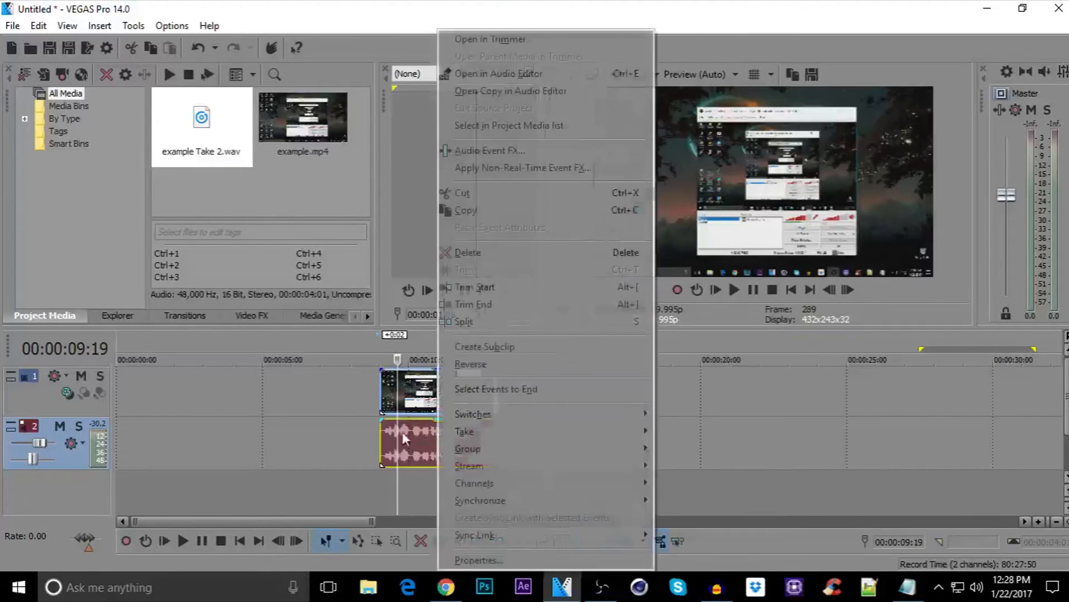
{"action": "mouse_move", "coordinate": [468, 448]}
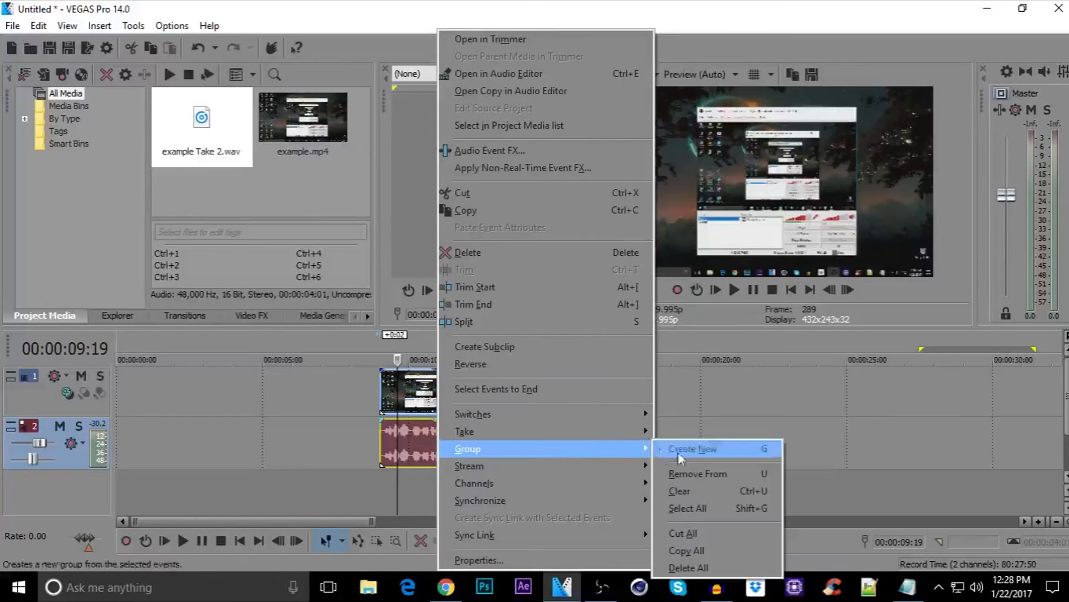
{"action": "mouse_move", "coordinate": [697, 473]}
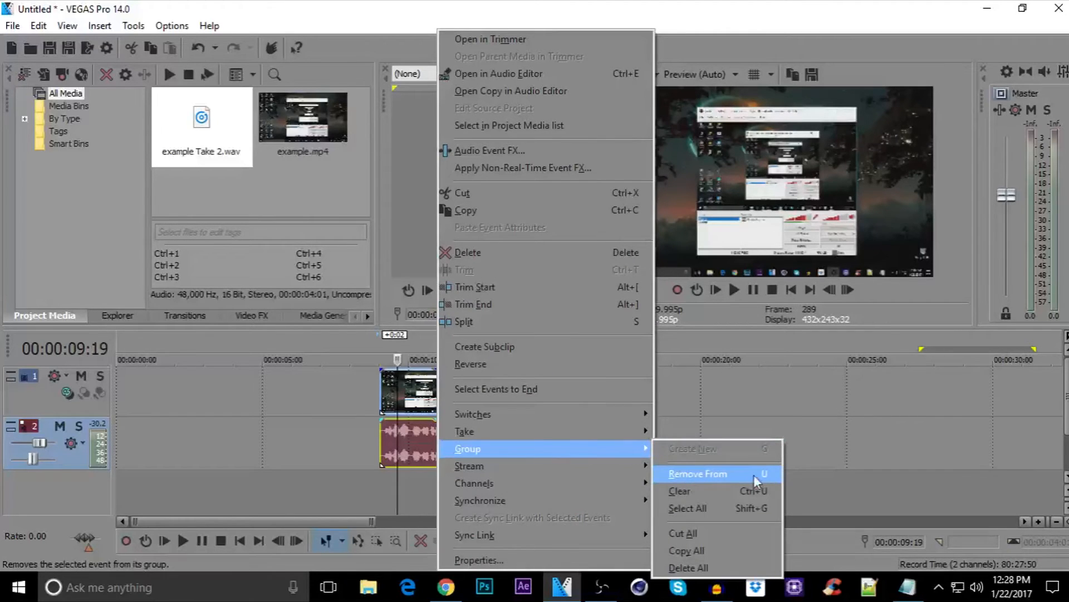
{"action": "mouse_move", "coordinate": [720, 479]}
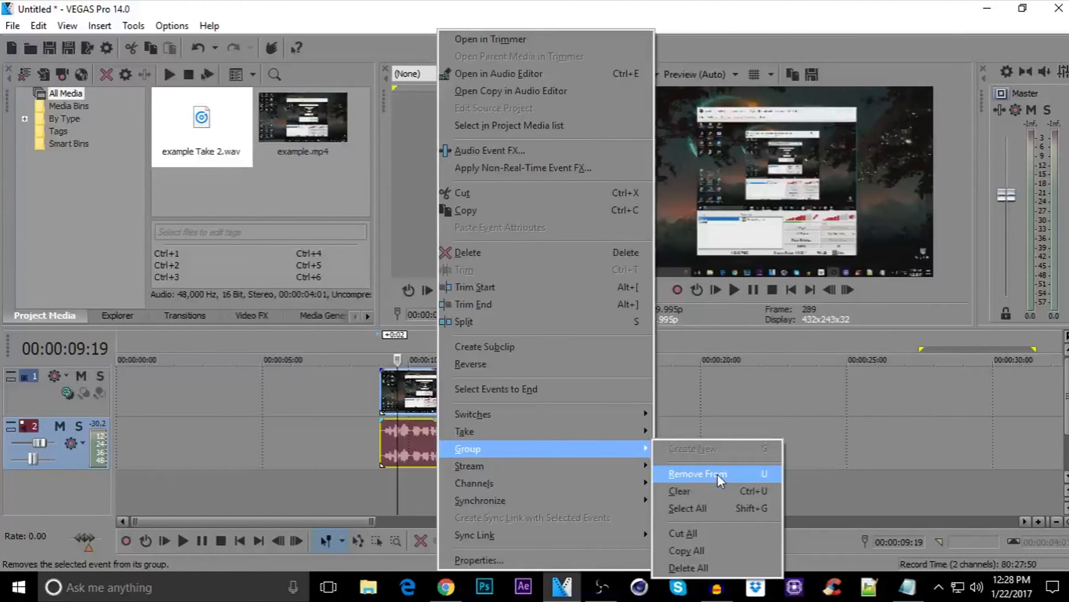
{"action": "left_click", "coordinate": [697, 474]}
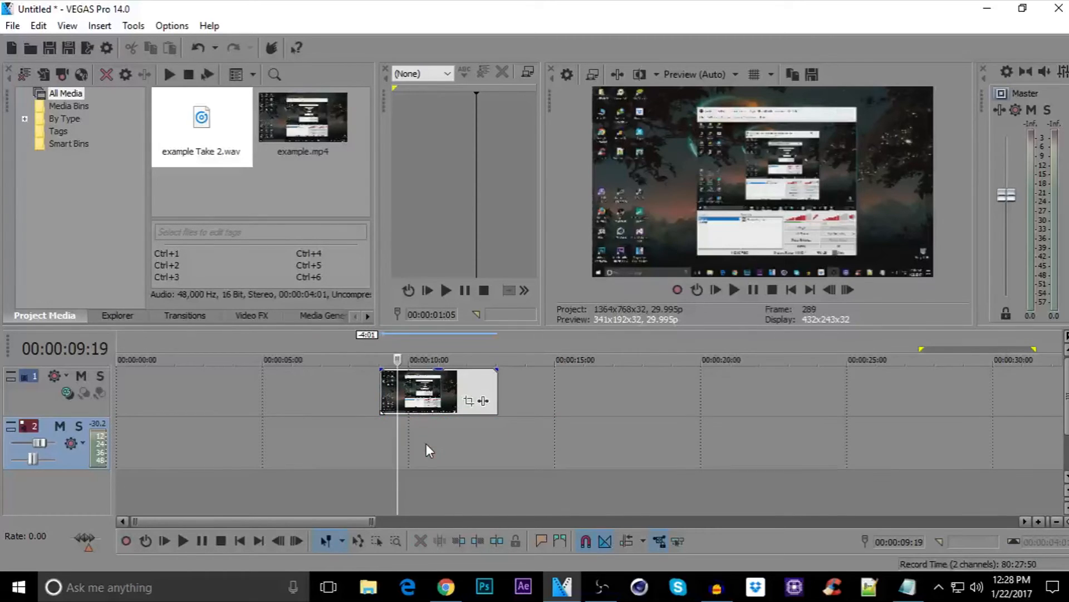
- Import audio test.mp3 and drag it onto the audio track under the video clip
{"action": "left_click", "coordinate": [12, 25]}
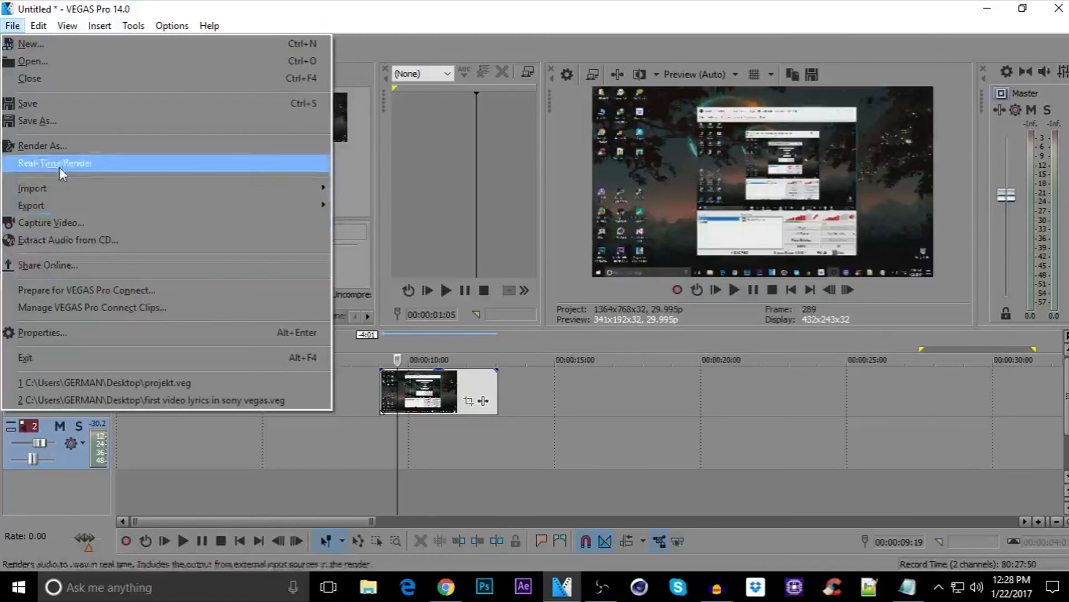
{"action": "left_click", "coordinate": [32, 188]}
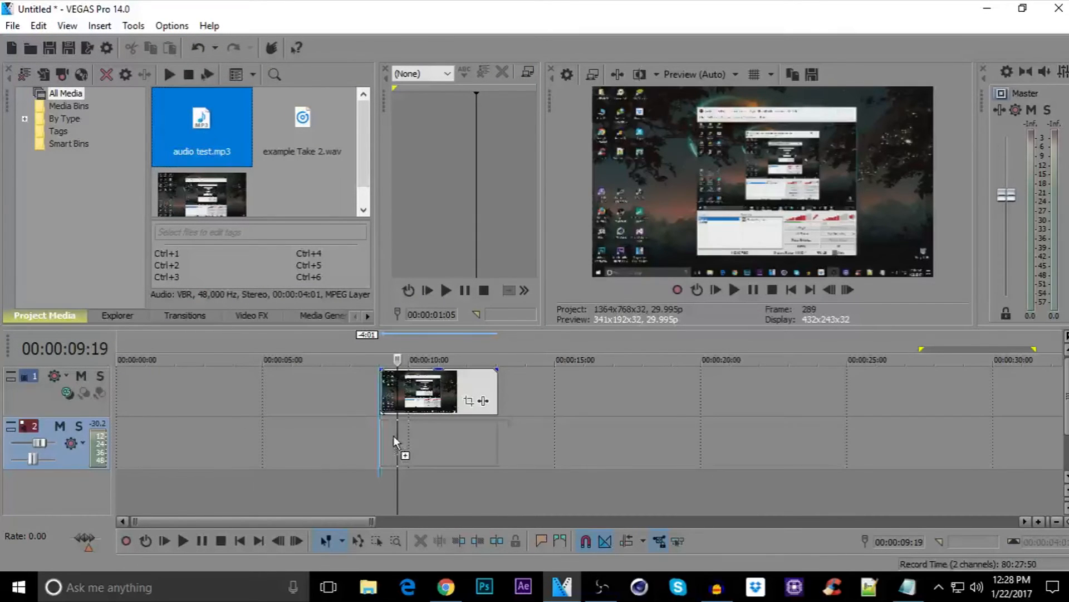
{"action": "left_click_drag", "start_coordinate": [202, 126], "coordinate": [440, 444]}
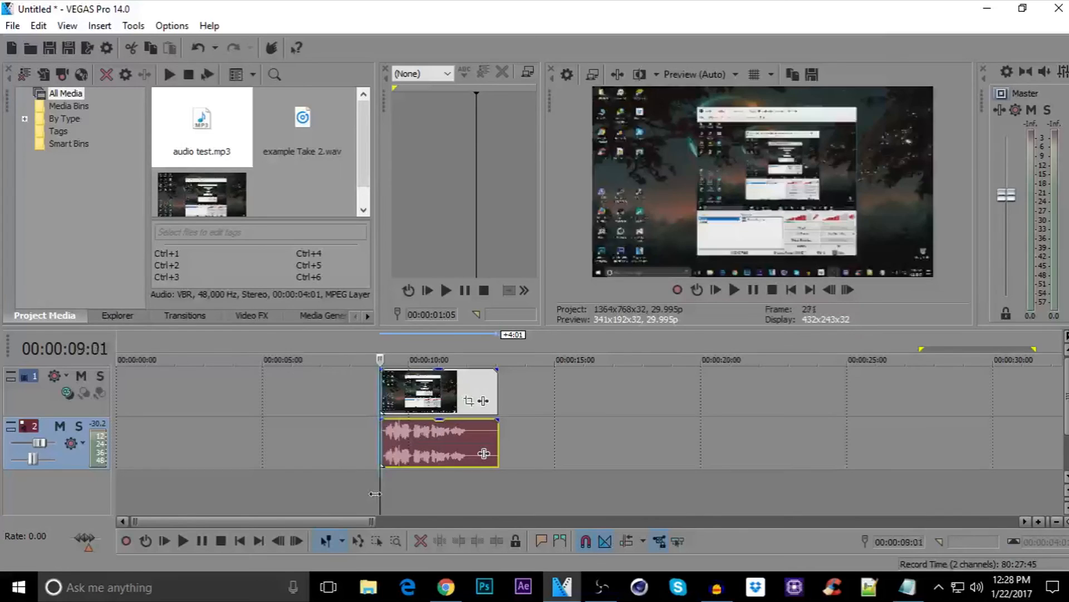
{"action": "left_click", "coordinate": [182, 540]}
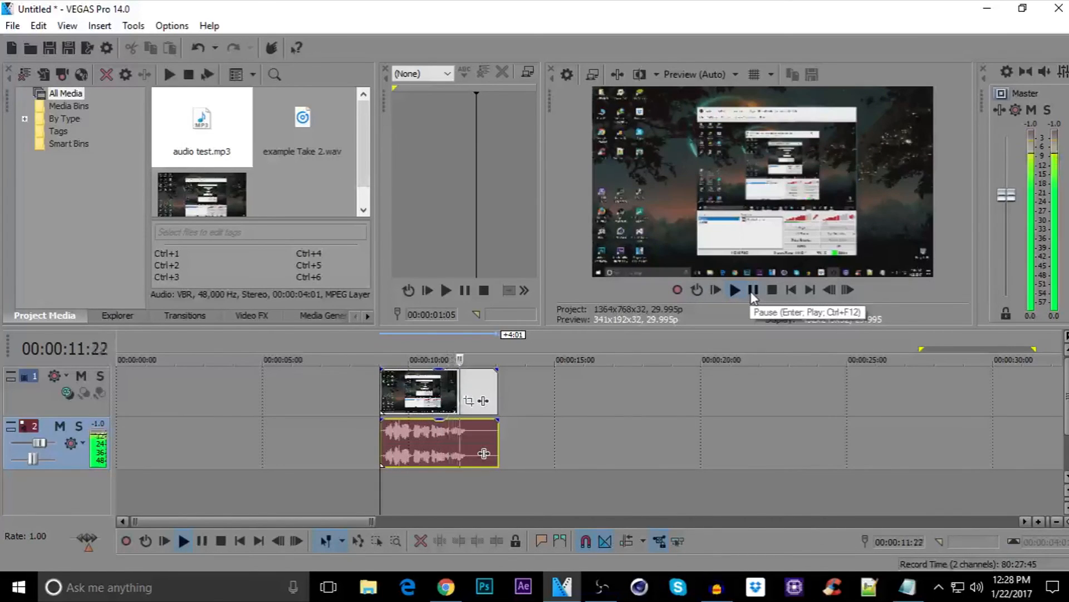
{"action": "left_click", "coordinate": [754, 289]}
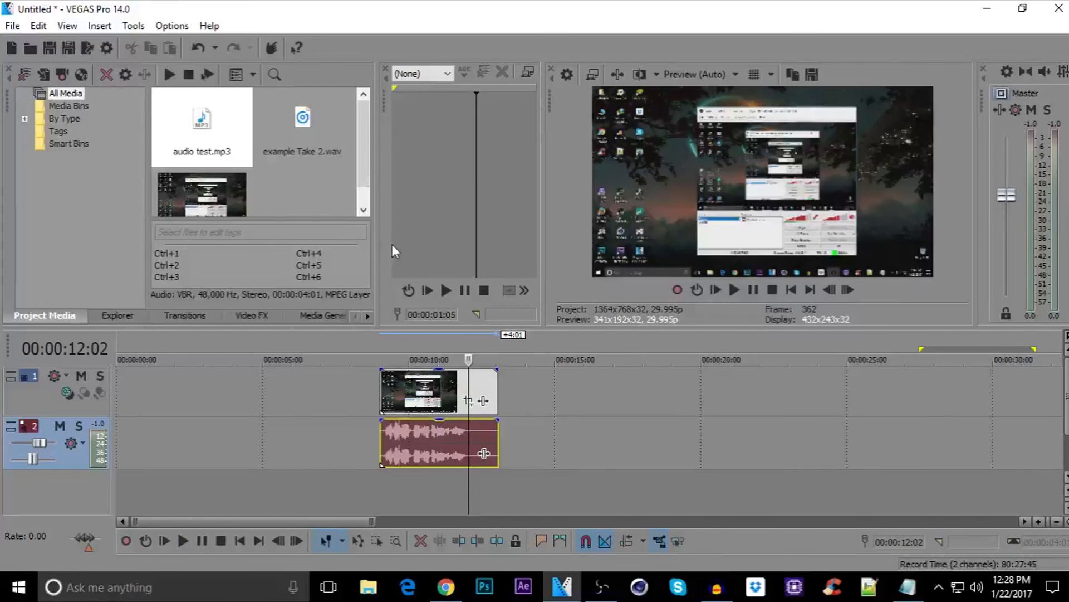